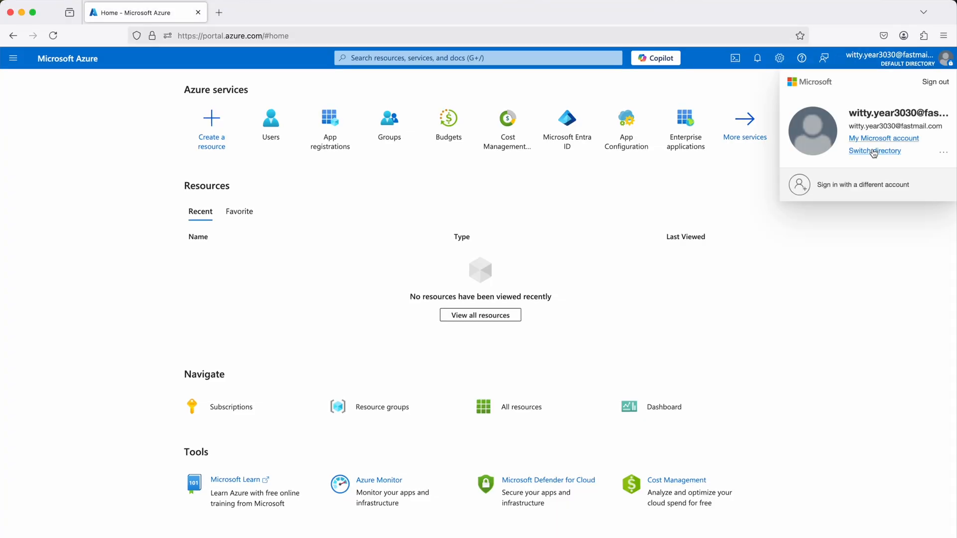
Dismiss the account flyout and go to the Azure portal's Groups overview
left_click(873, 150)
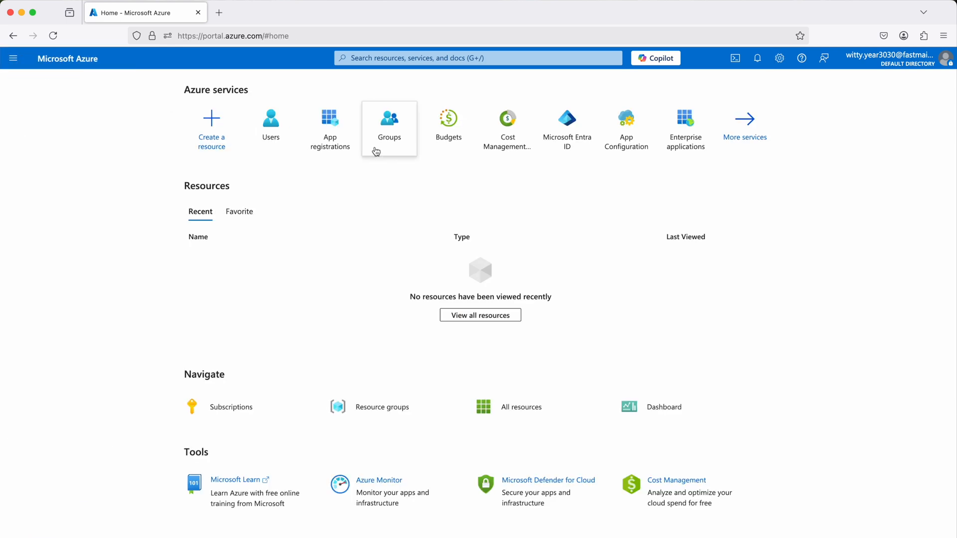
left_click(389, 120)
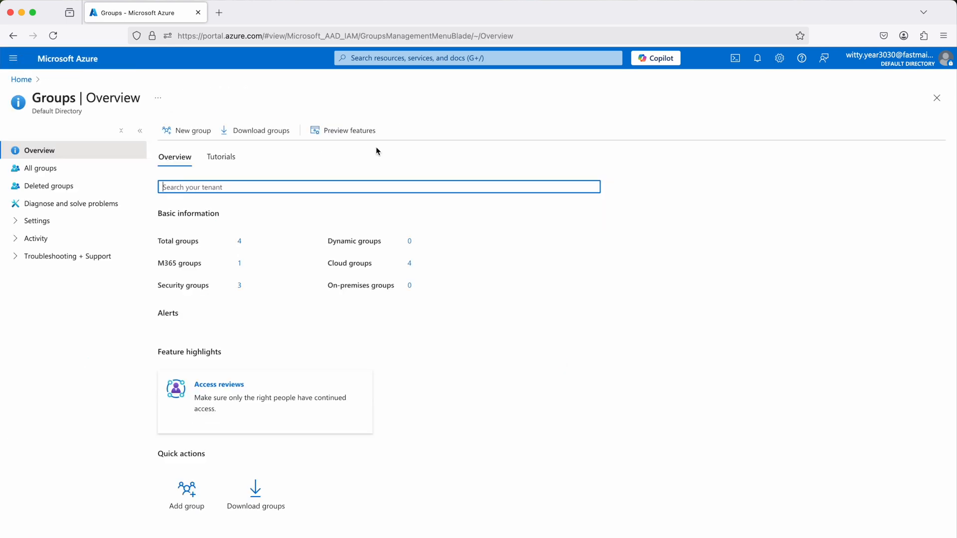
left_click(39, 167)
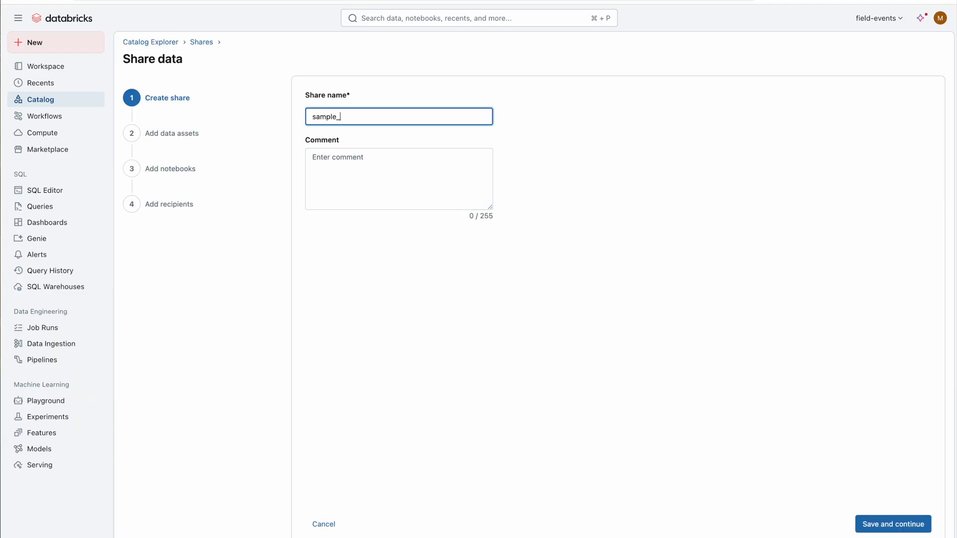
Name the share sample_share and add the sample_dataset bakehouse schema as its asset
type("share")
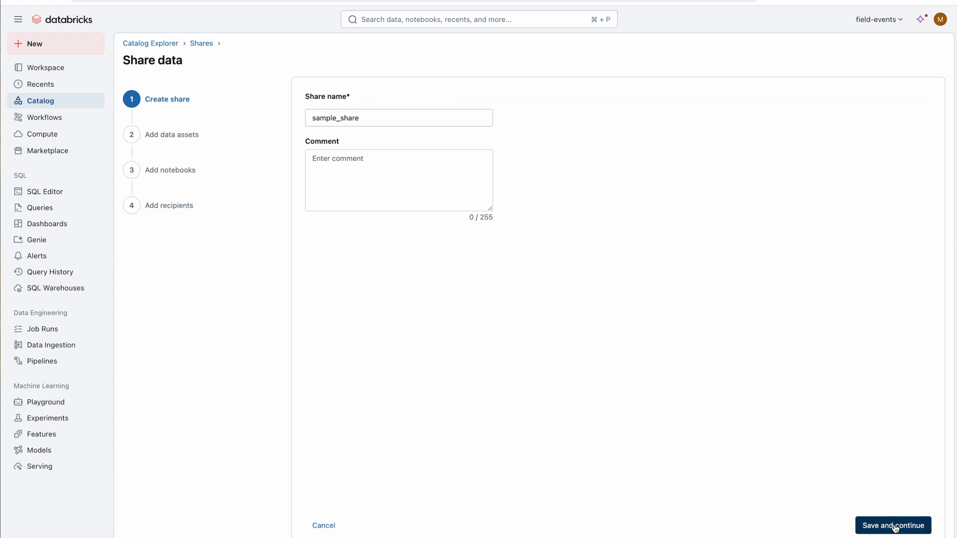
left_click(893, 525)
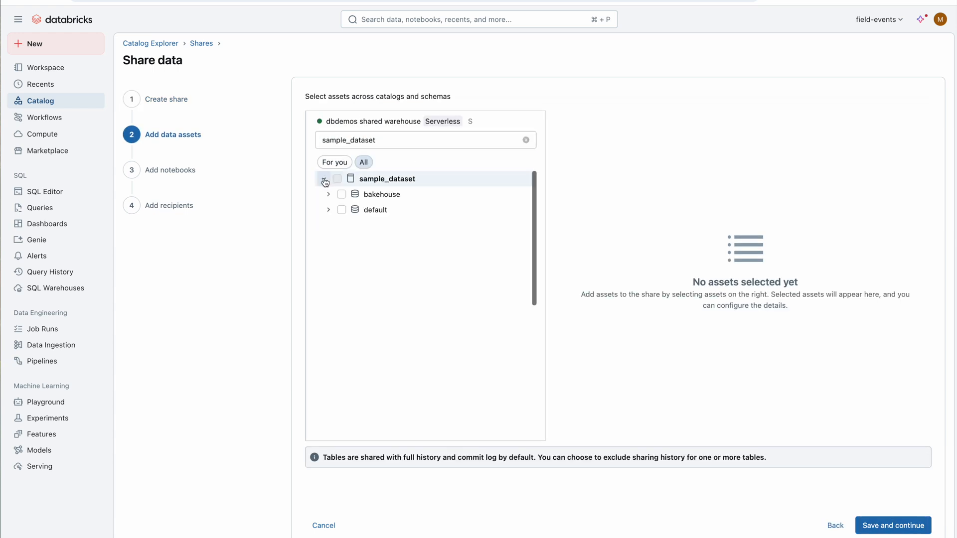
left_click(342, 194)
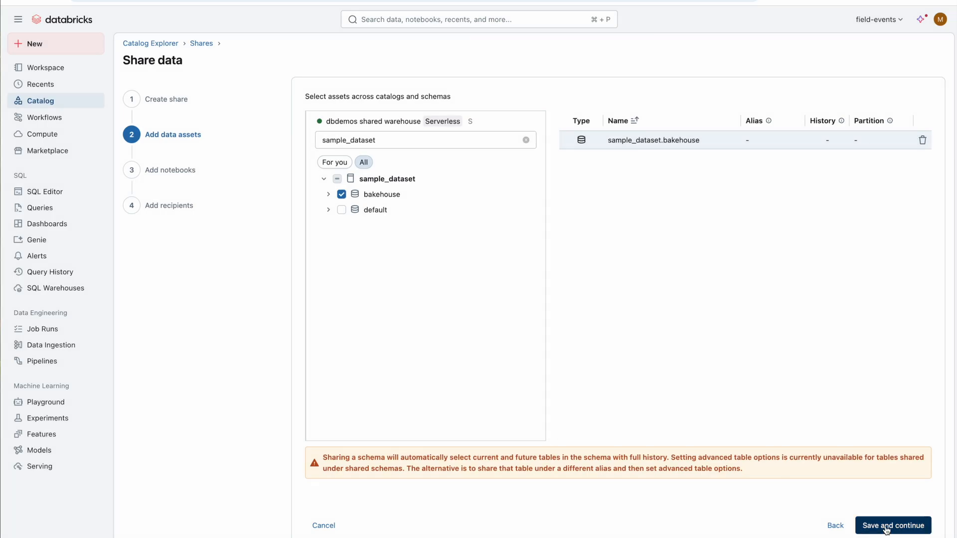
left_click(892, 525)
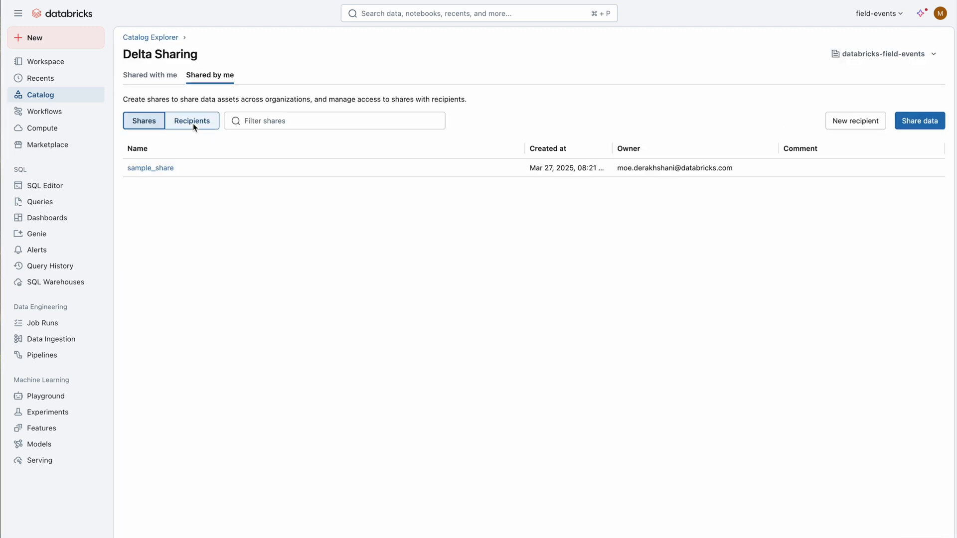
Create the open OIDC recipient sample_oidc_recipient and grant it sample_share
left_click(854, 120)
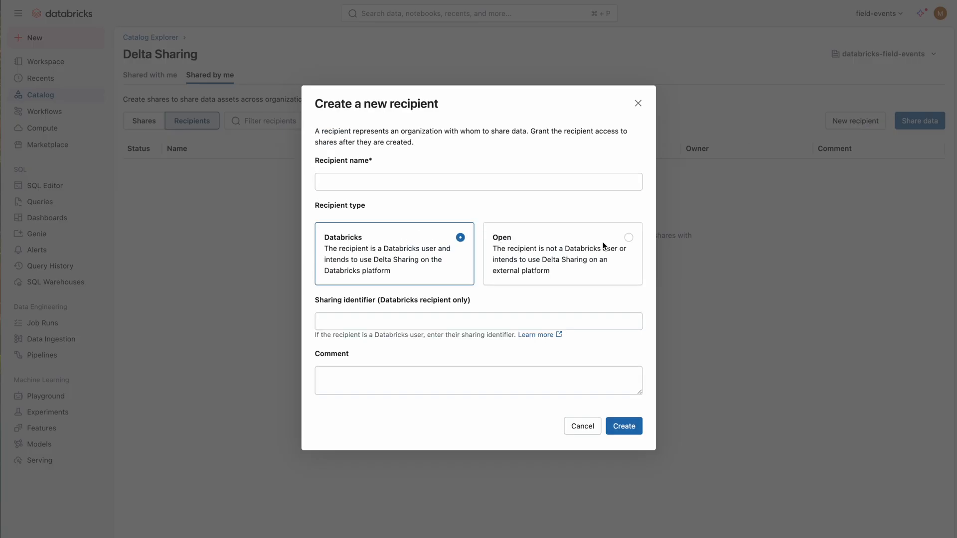
left_click(628, 238)
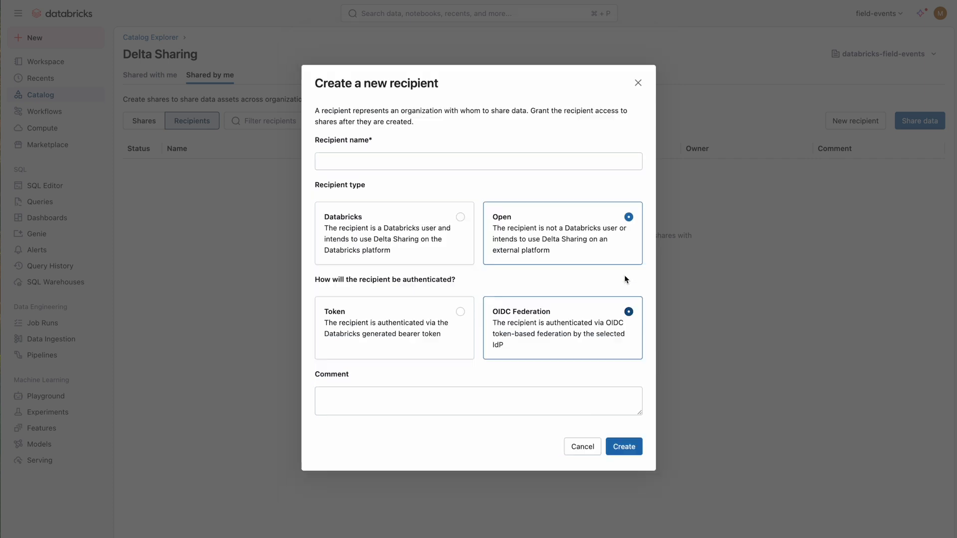
type("sample")
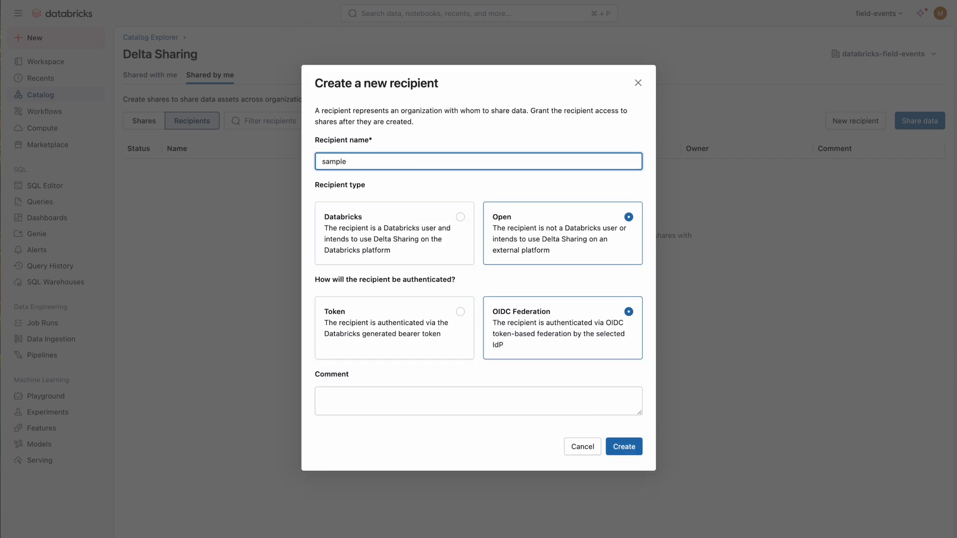
type("_oidc_rec")
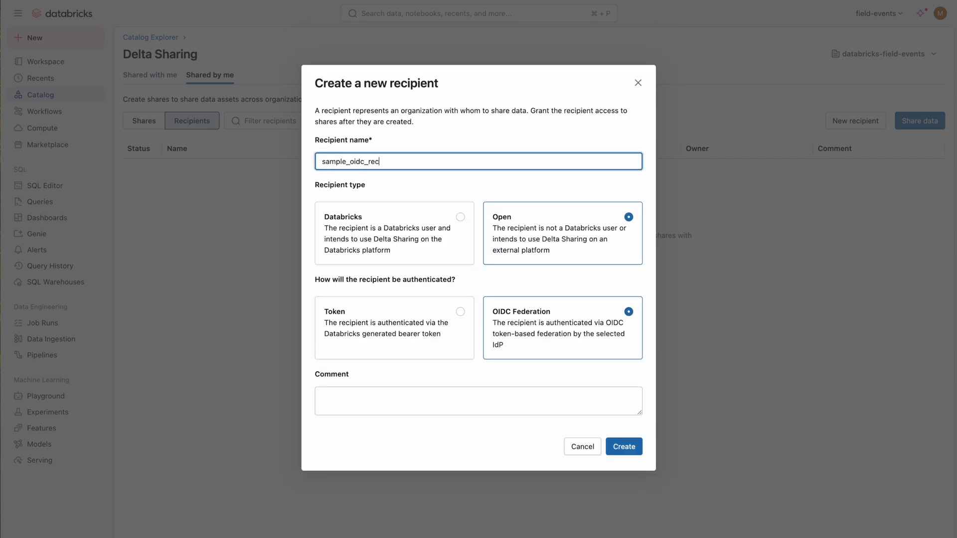
left_click(623, 446)
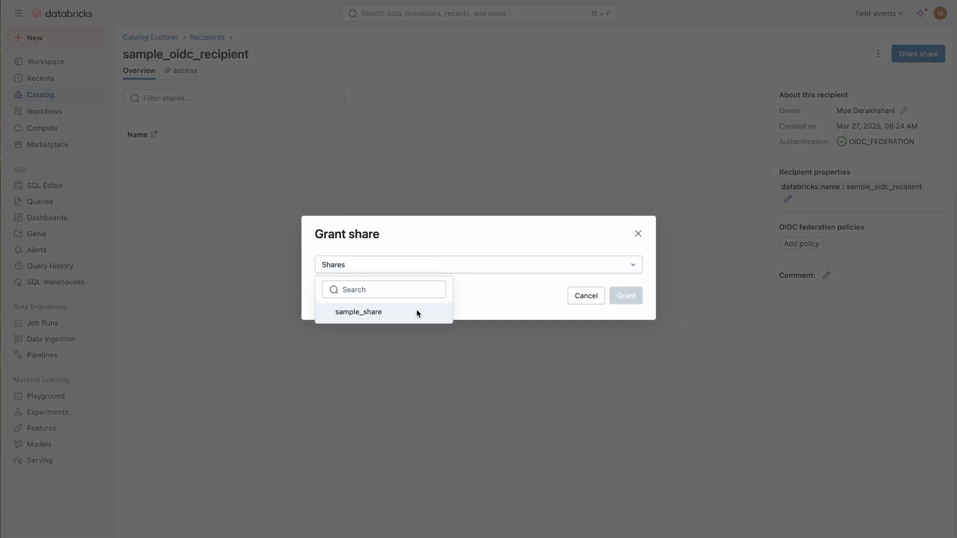
left_click(625, 295)
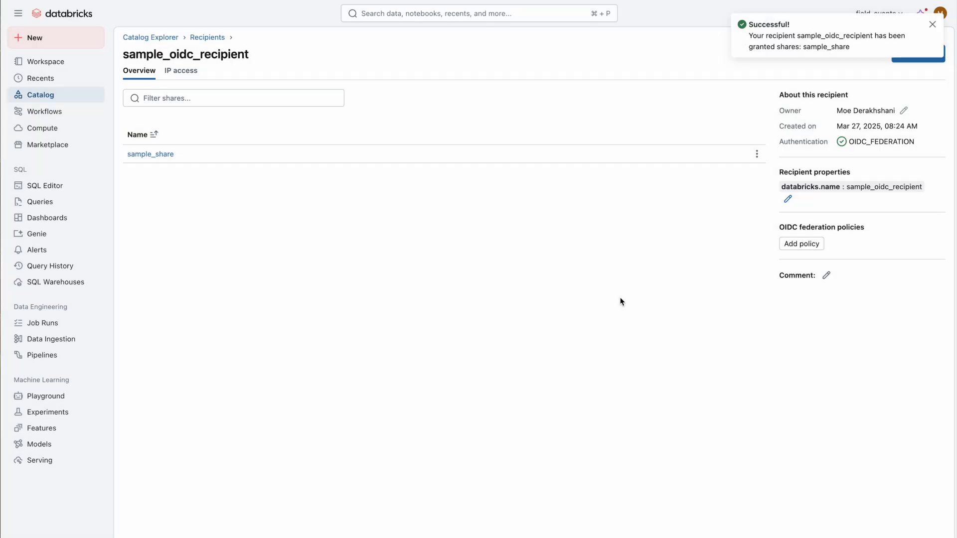
Save an OIDC policy with issuer login.microsoftonline.com/41b23588-b639-42d3-b131-3ba76ec5fb4a/v2.0
left_click(801, 244)
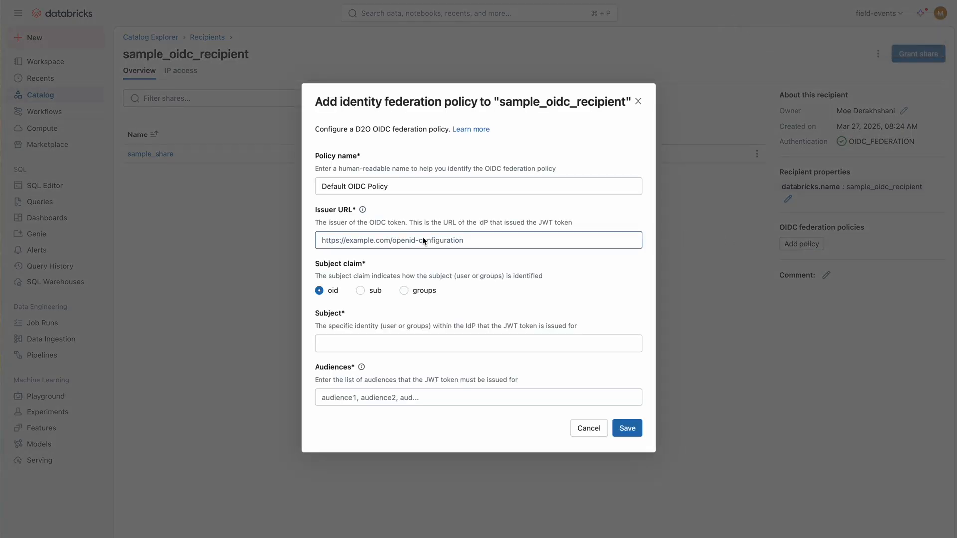
mouse_move(362, 210)
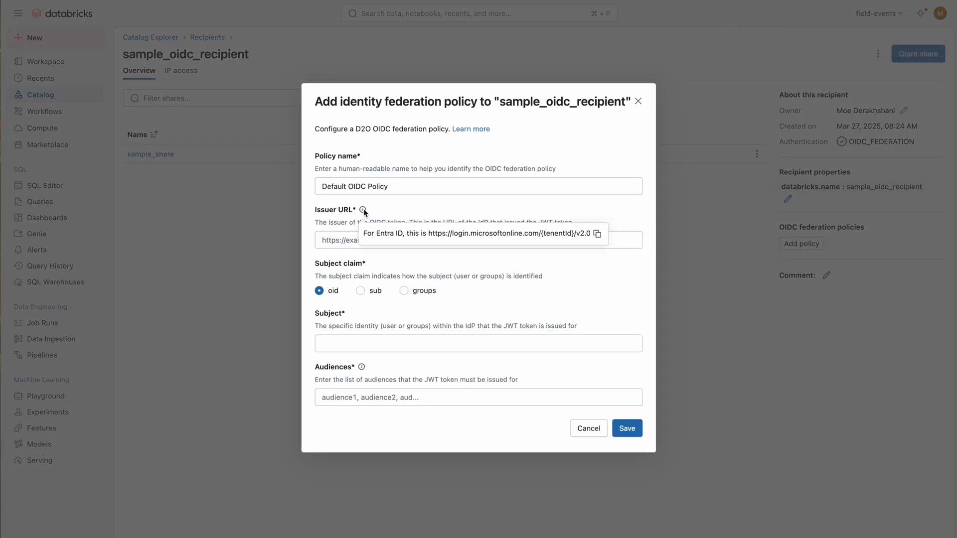
left_click(478, 240)
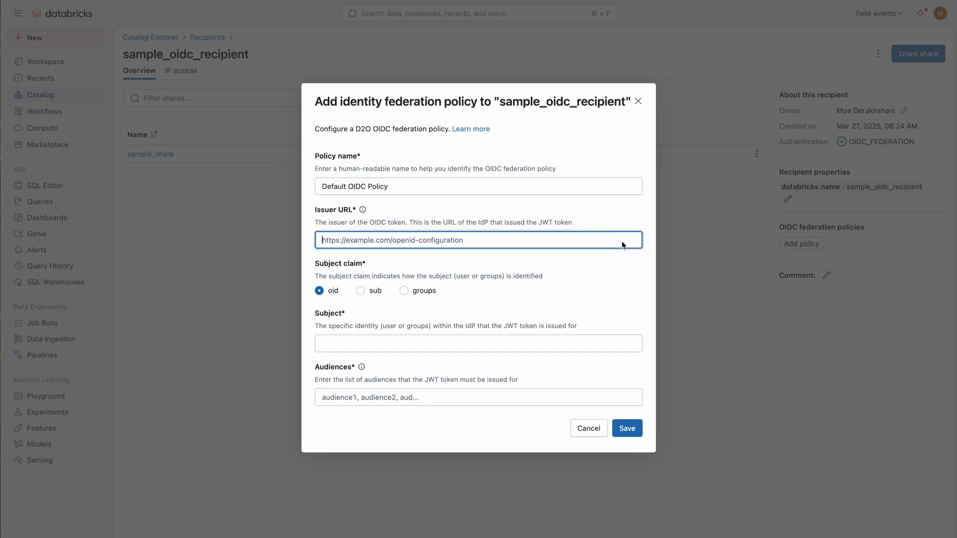
type("https://login.microsoftonline.com/{tenentId}/v2.0")
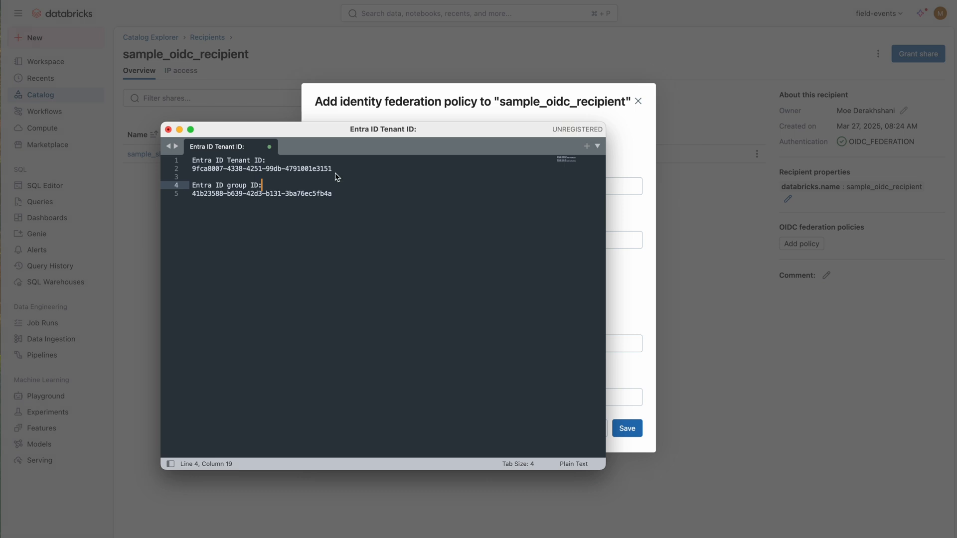
double_click(262, 168)
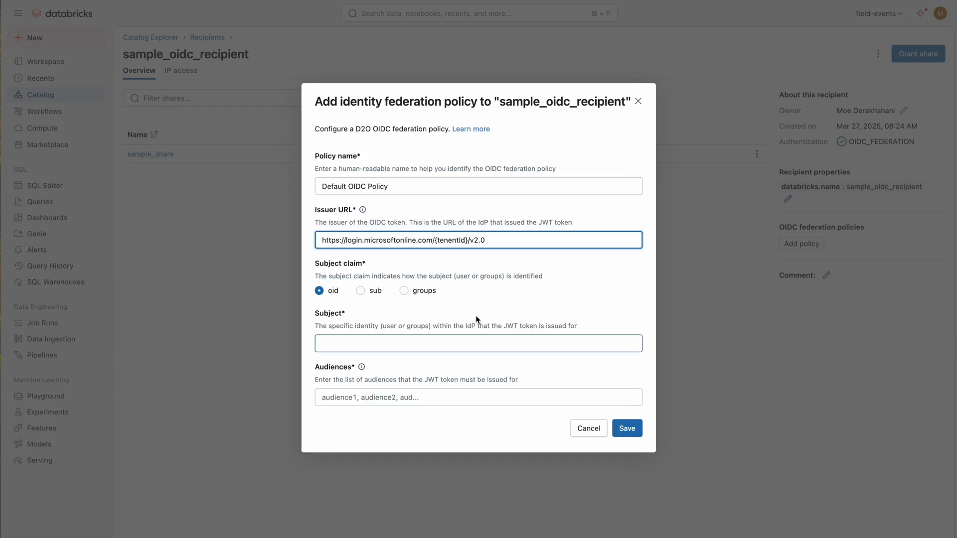
double_click(450, 239)
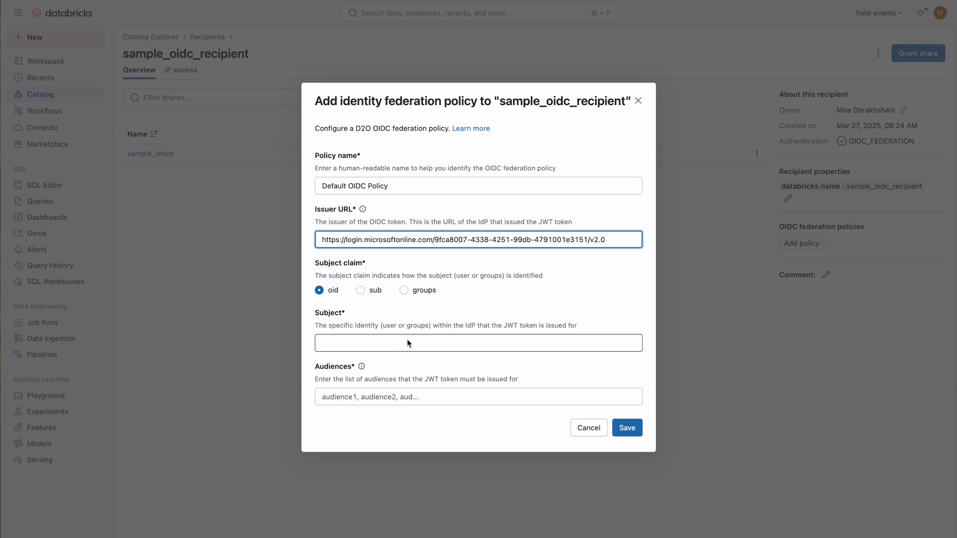
mouse_move(411, 290)
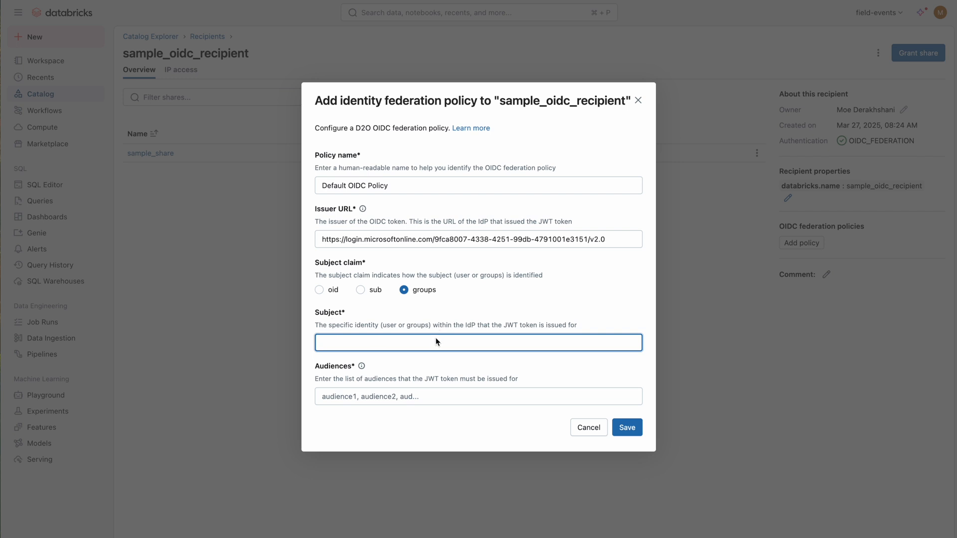
type("41b23588-b639-42d3-b131-3ba76ec5fb4a")
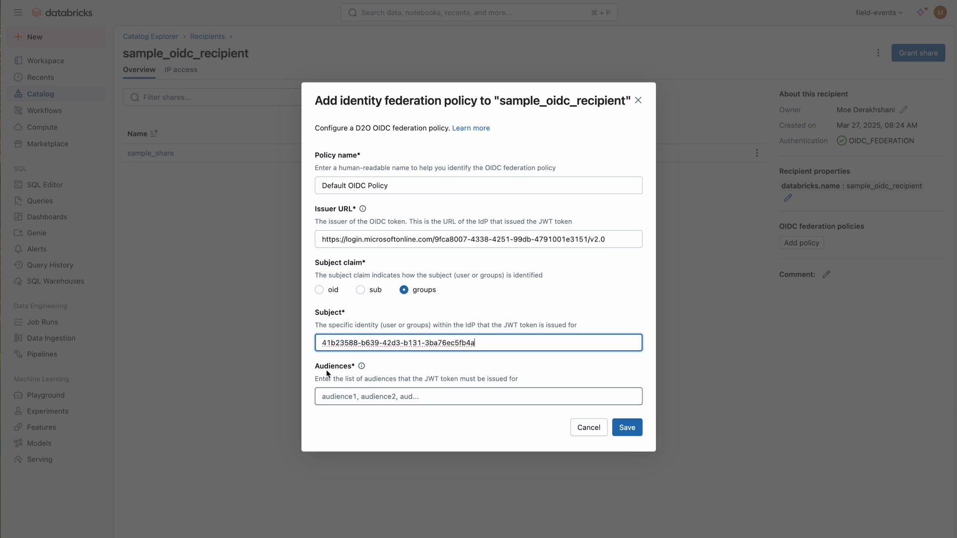
mouse_move(361, 366)
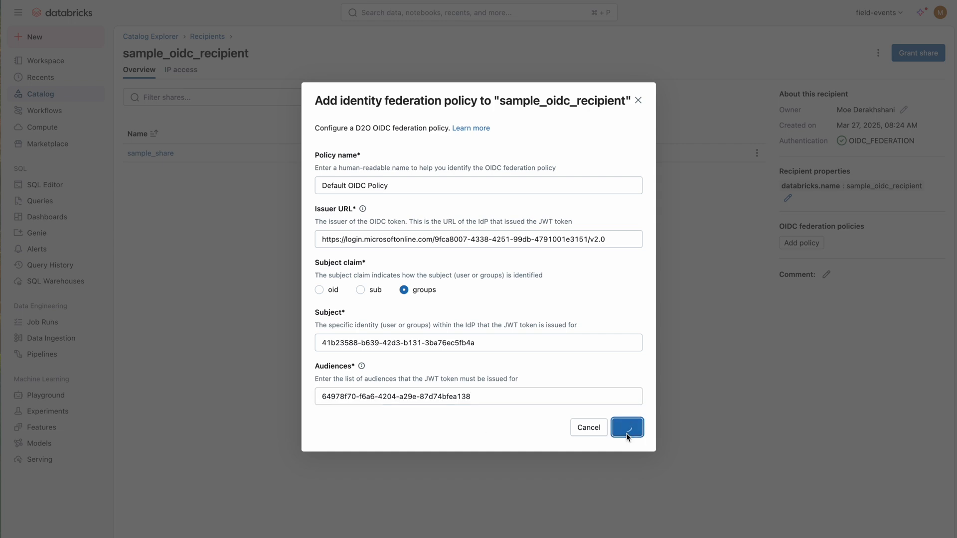
left_click(627, 427)
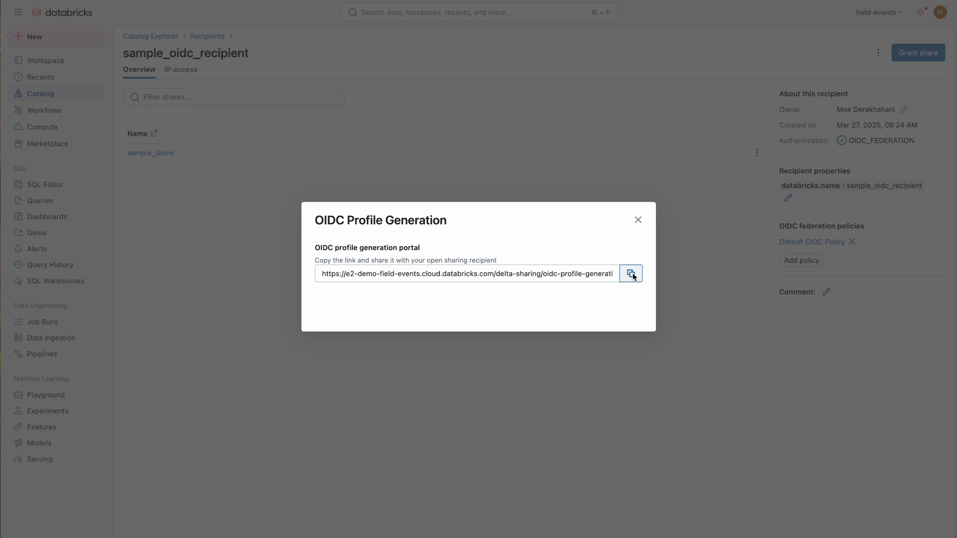
Copy the recipient's OIDC profile generation portal link
left_click(631, 273)
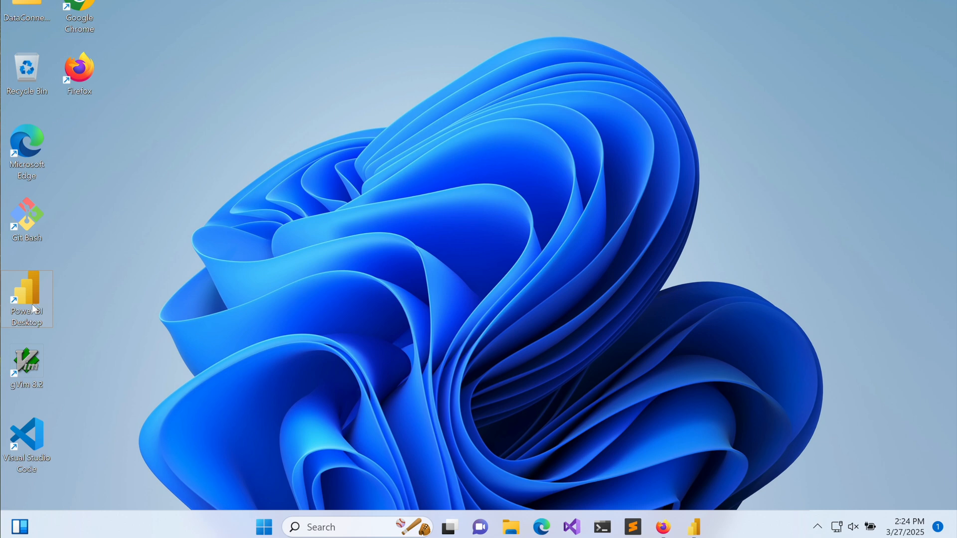
Launch Power BI Desktop and open the Delta Sharing connector found by searching 'delta sharing'
double_click(27, 296)
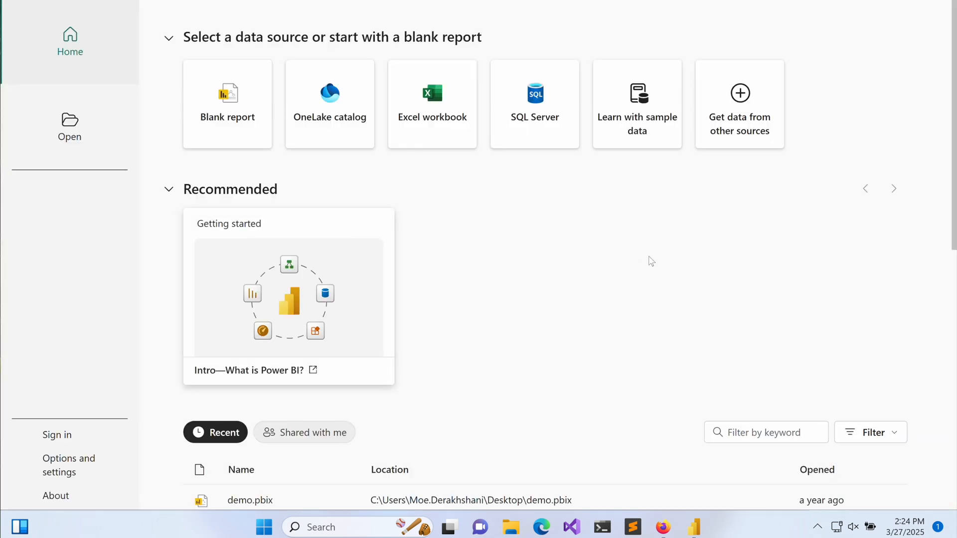
left_click(227, 103)
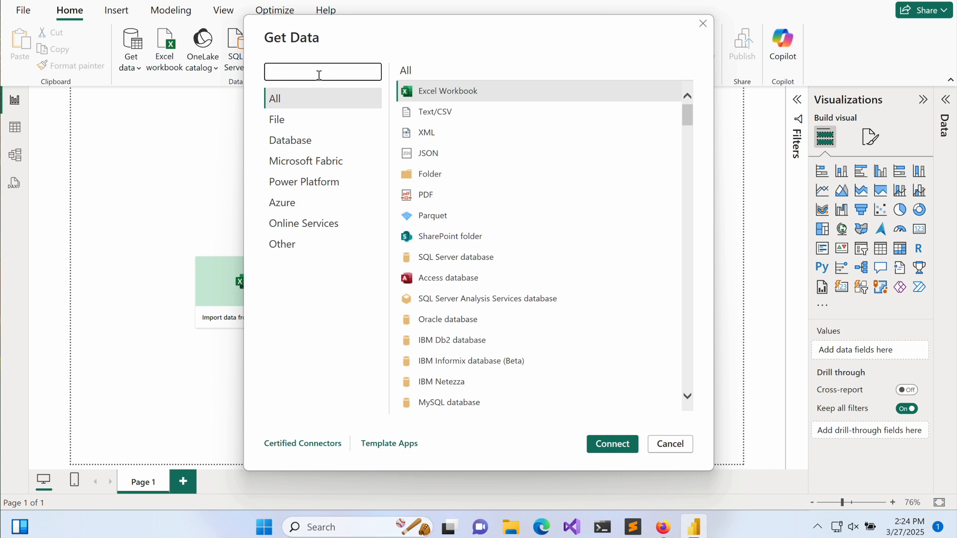
type("delta sharing")
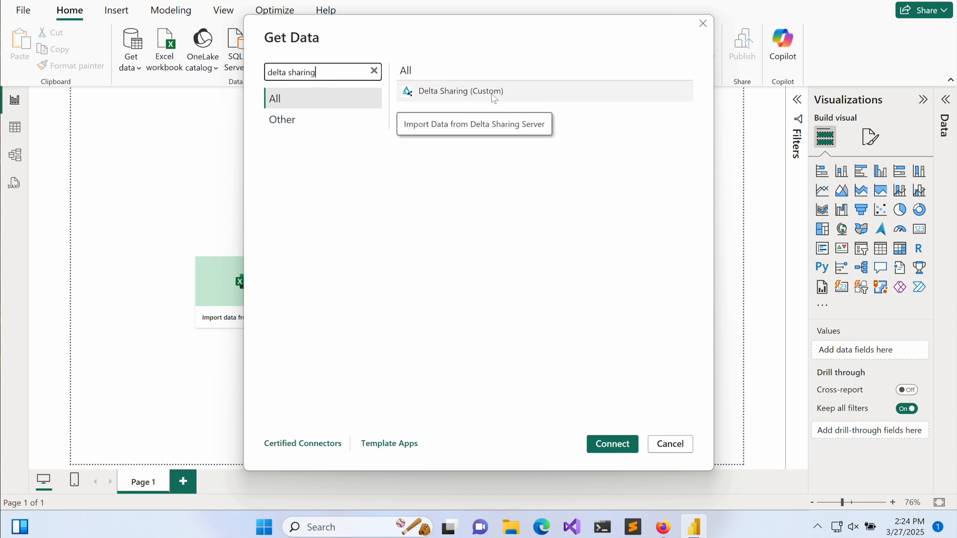
left_click(611, 444)
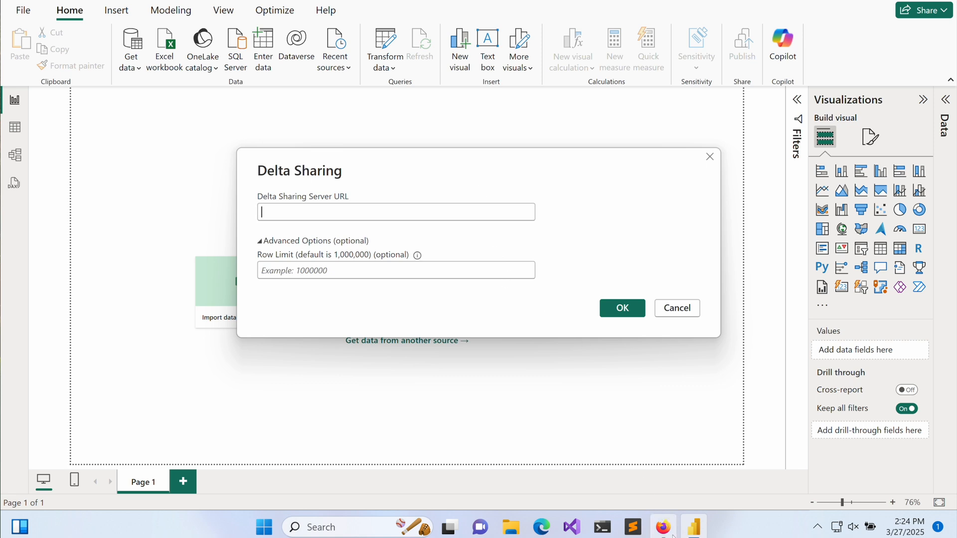
left_click(663, 527)
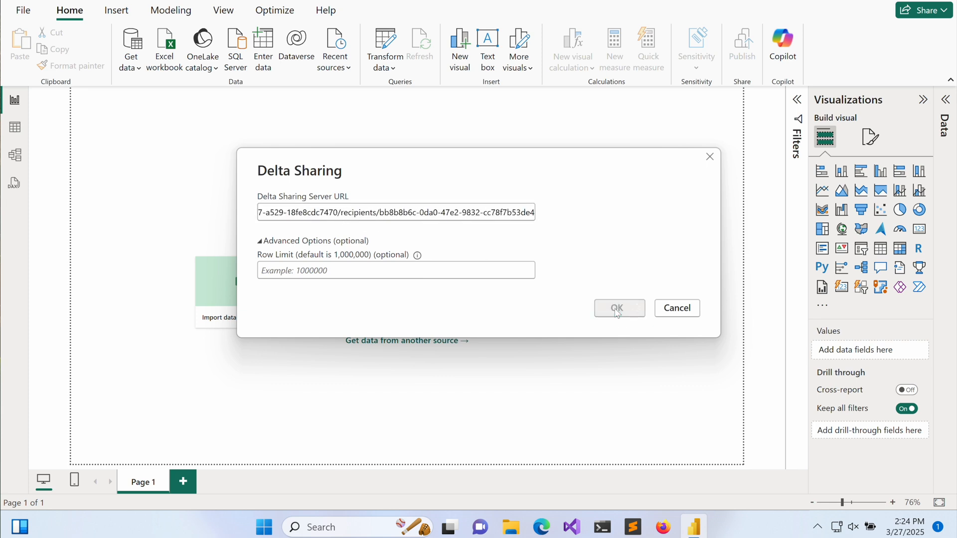
left_click(619, 308)
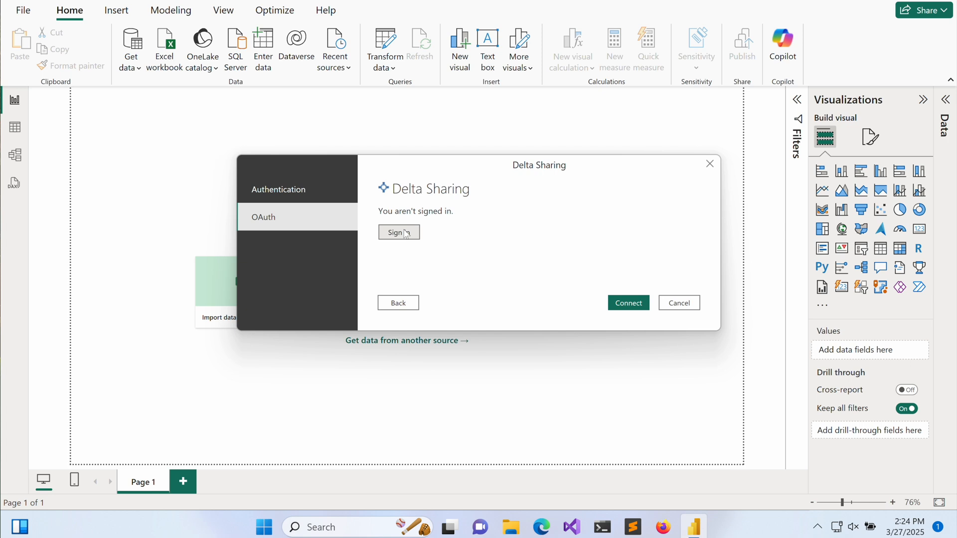
left_click(396, 232)
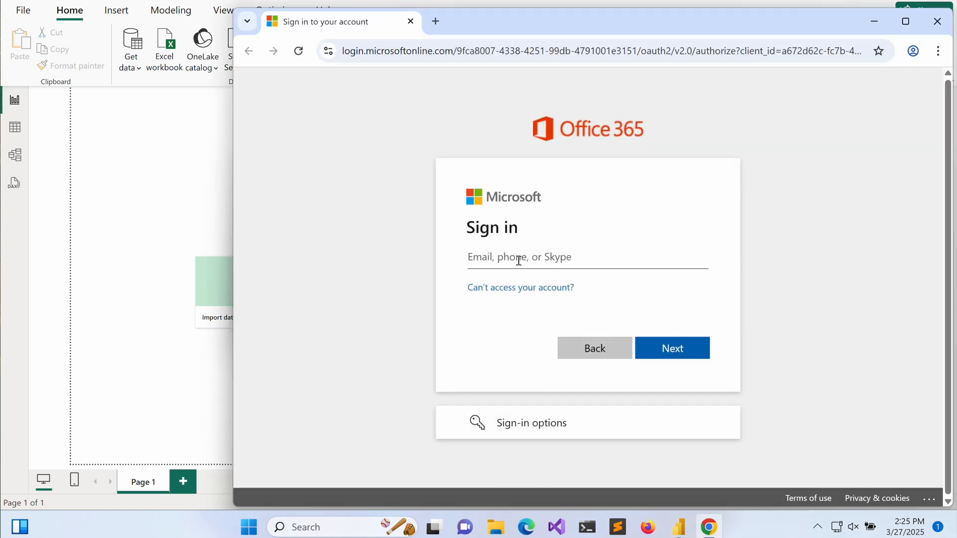
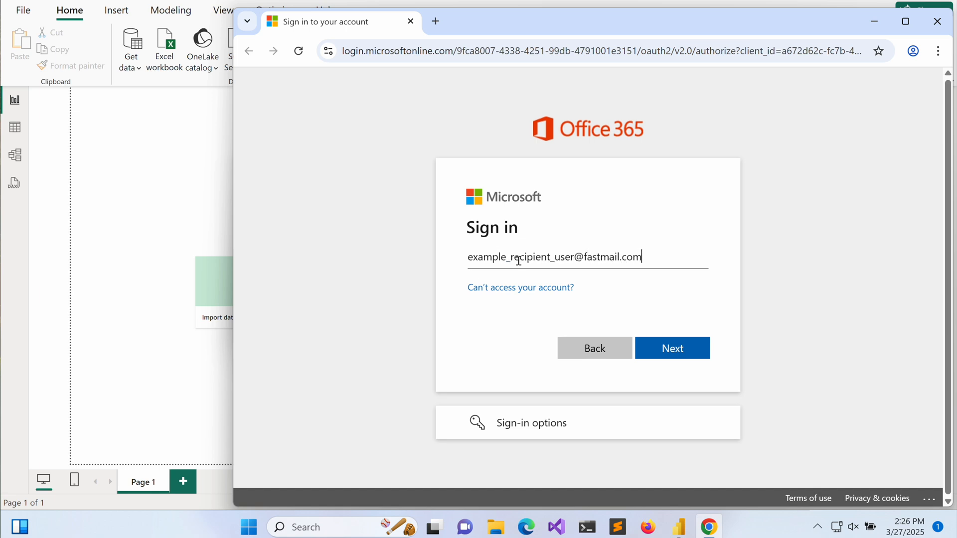
left_click(671, 348)
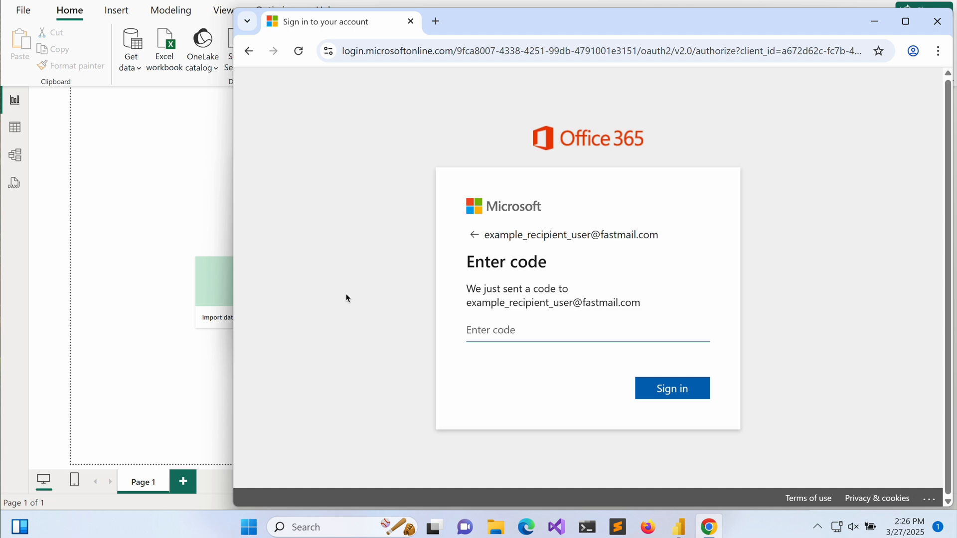
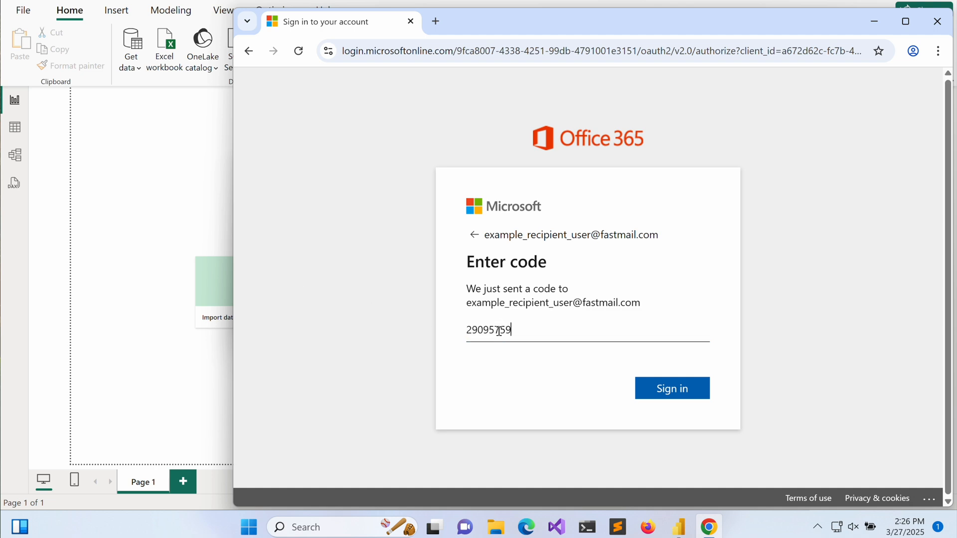
left_click(671, 388)
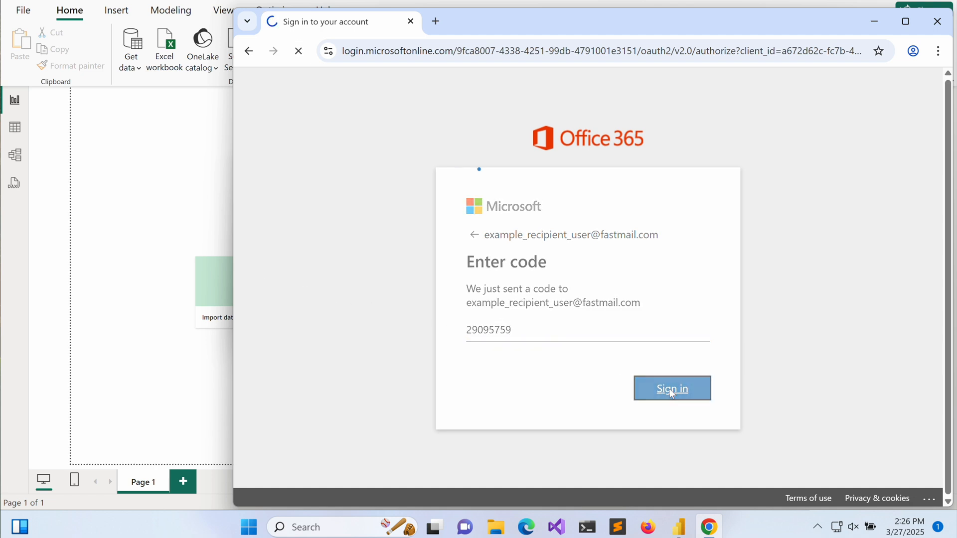
left_click(671, 389)
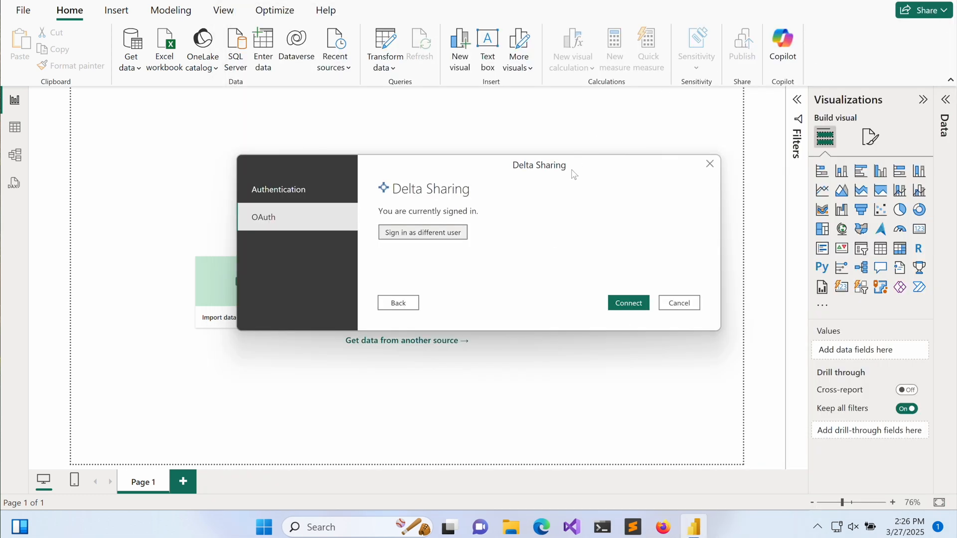
Connect, load the sales_transactions table, and chart Sum of totalPrice
left_click(627, 303)
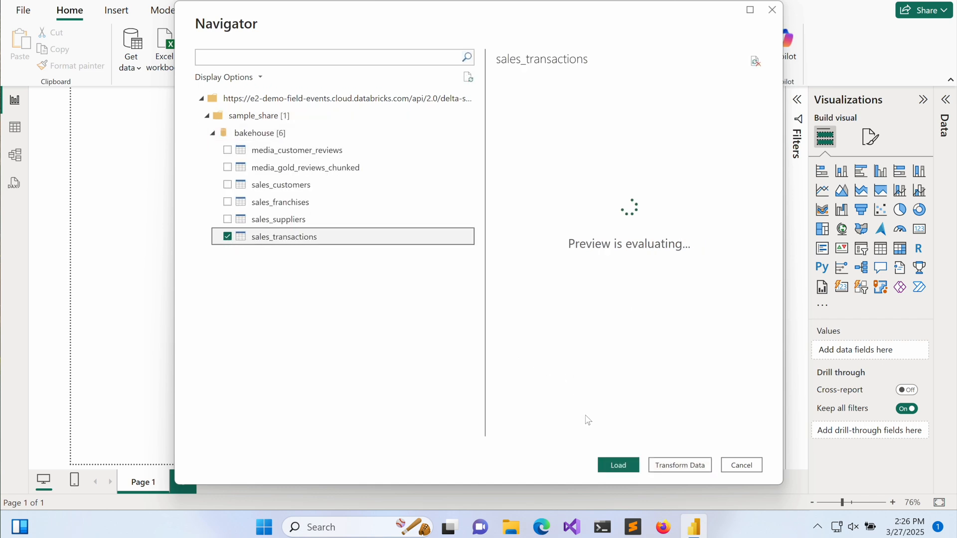
left_click(740, 465)
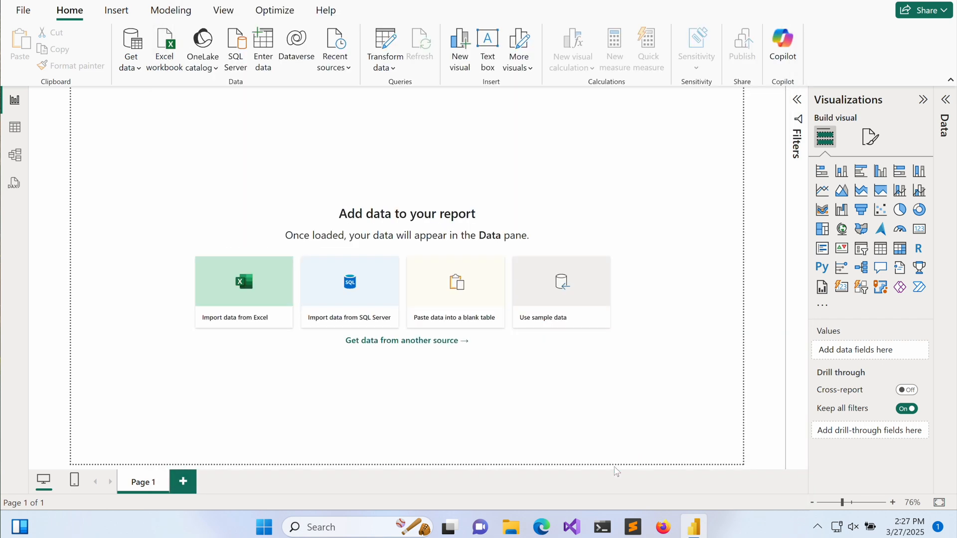
left_click(243, 287)
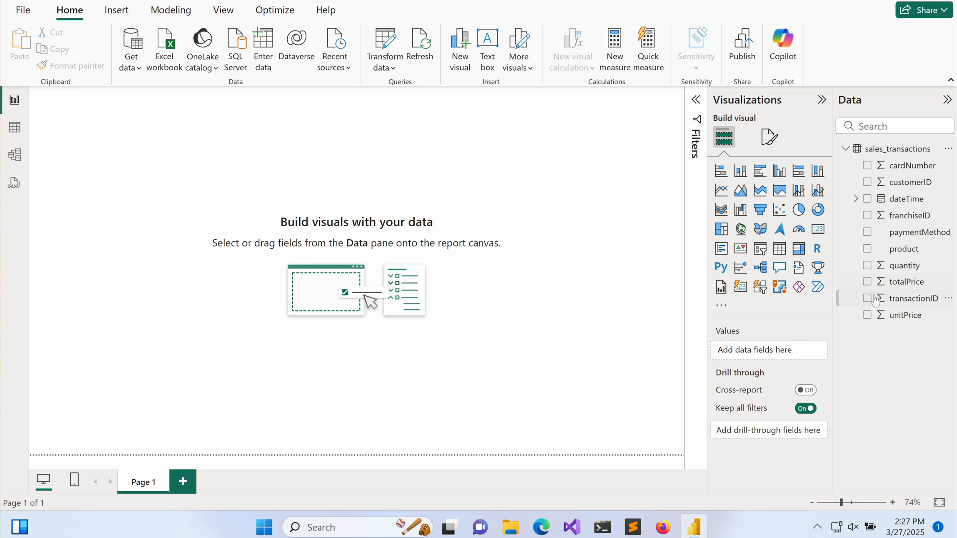
left_click(867, 281)
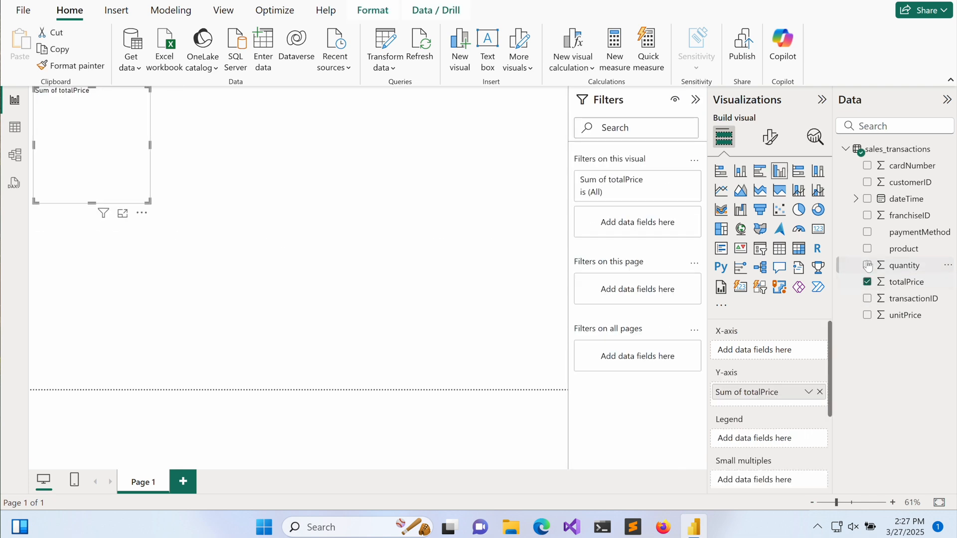